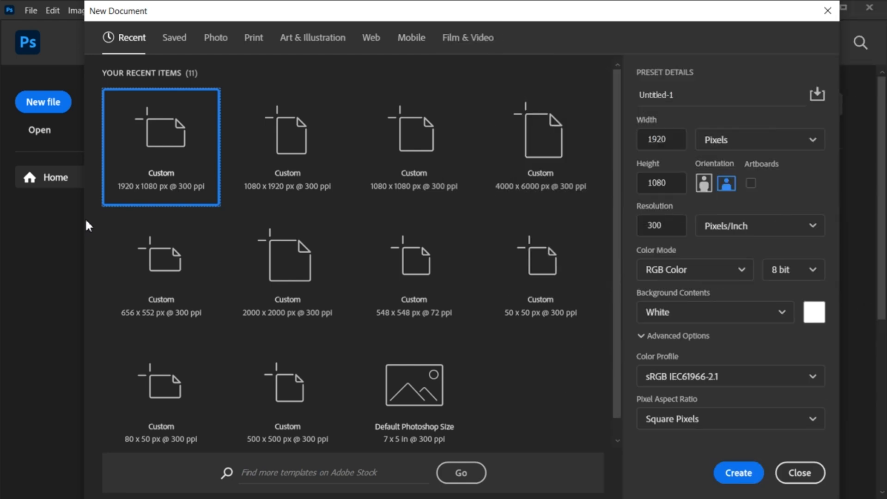
- Create a new 1920 × 1080 px, 300 ppi document from the Custom preset
left_click(656, 139)
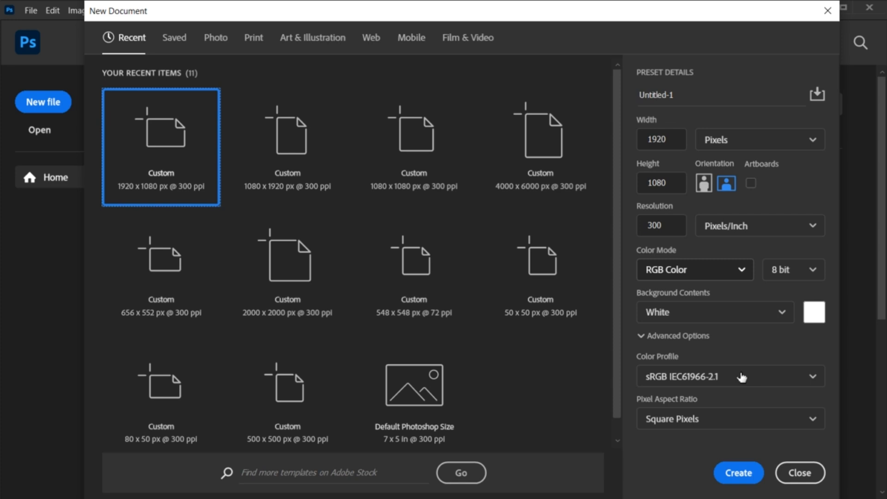
left_click(737, 472)
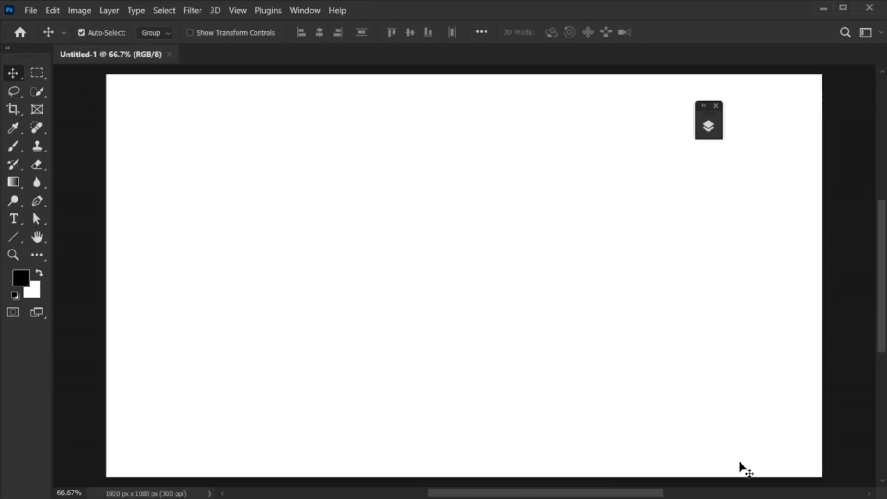
- Expand the Layers panel showing the locked white Background layer
left_click(707, 125)
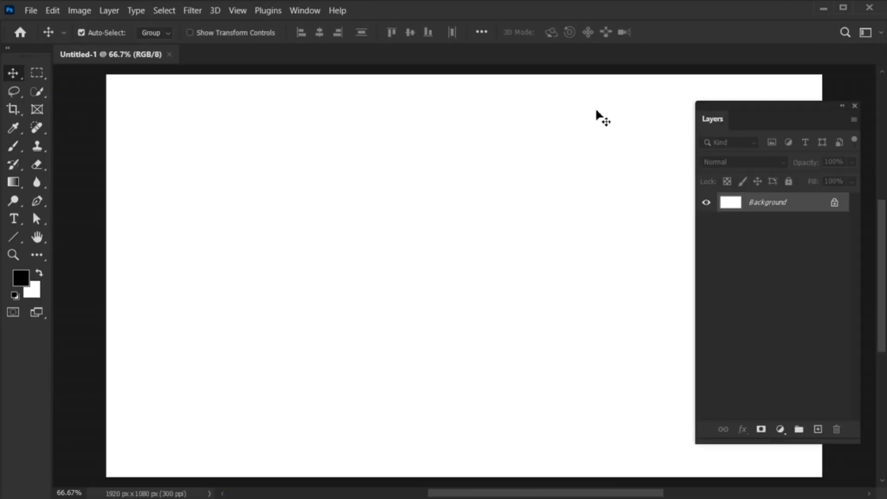
left_click(305, 10)
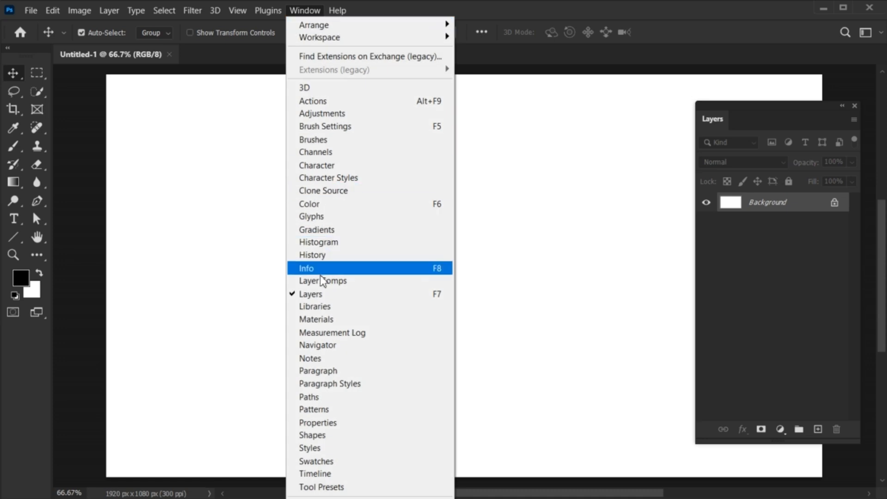
mouse_move(313, 25)
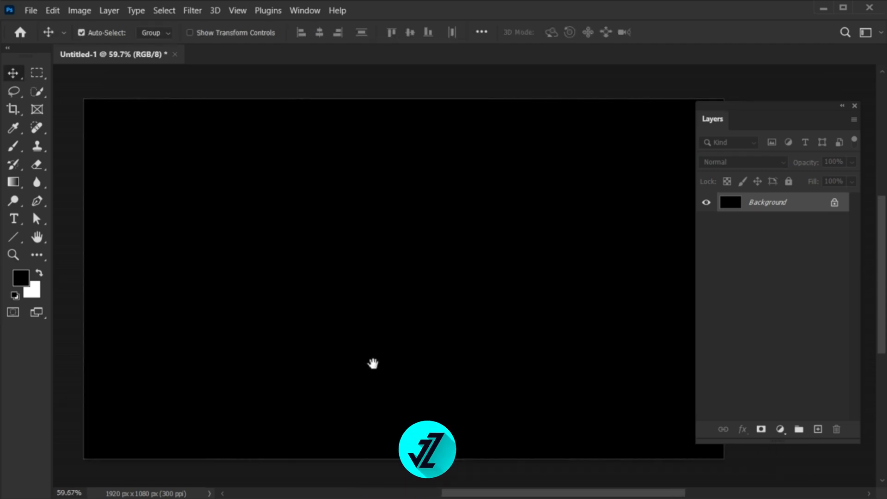
mouse_move(52, 242)
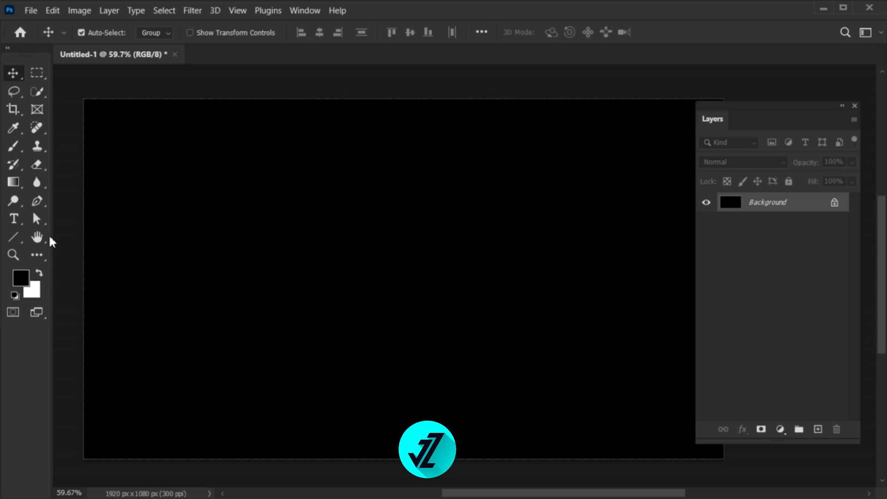
- Add the word LEARN on the canvas in Gotham Black
left_click(13, 219)
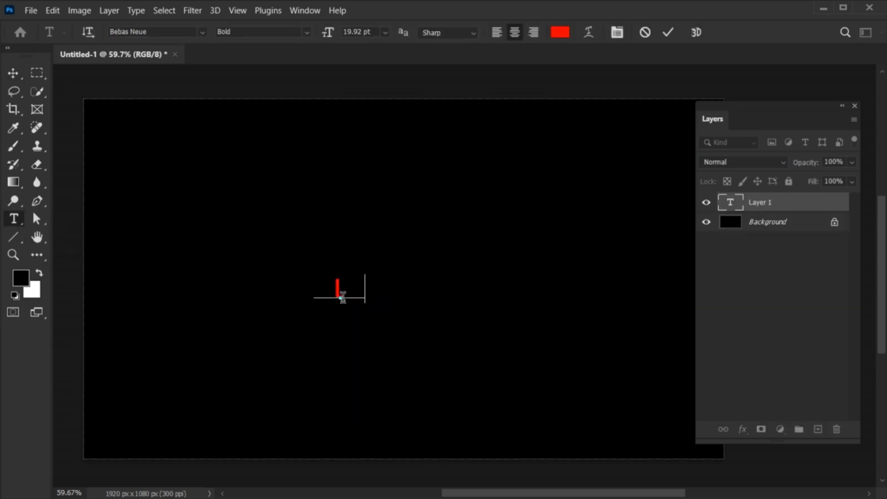
type("LEARN")
left_click(157, 31)
type("gotham")
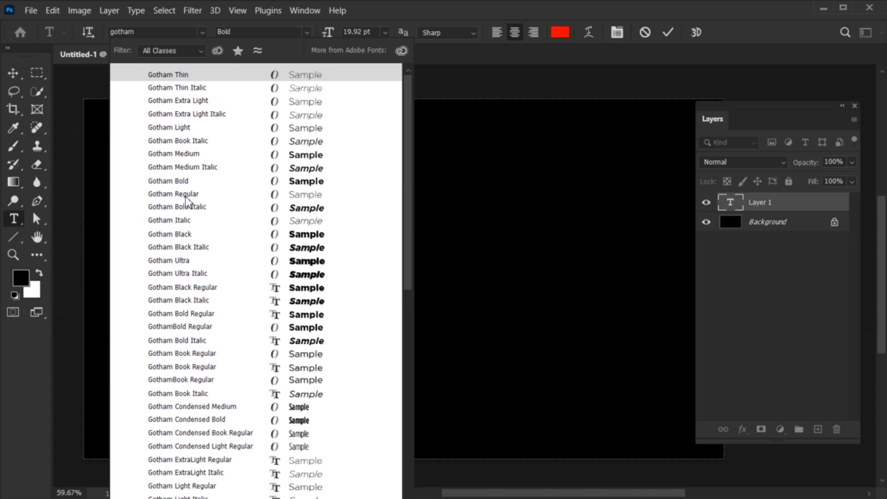
left_click(168, 233)
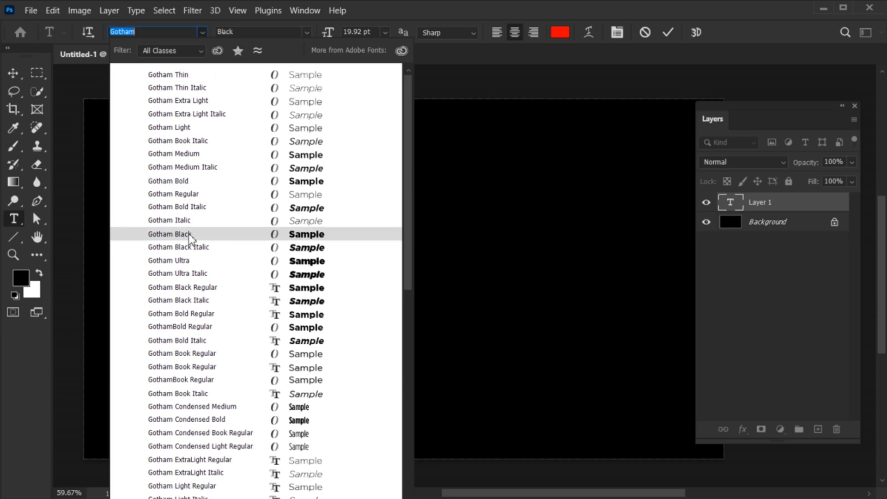
left_click(169, 234)
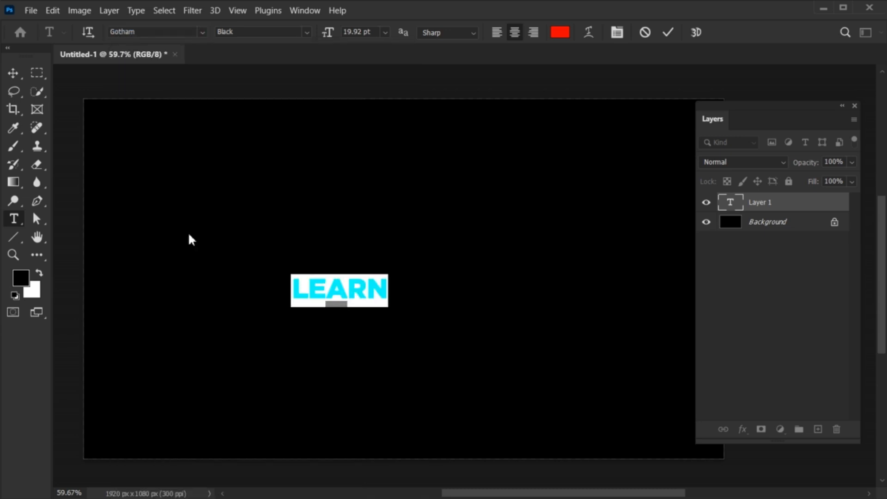
- Set the LEARN text colour to white (#ffffff)
left_click(560, 32)
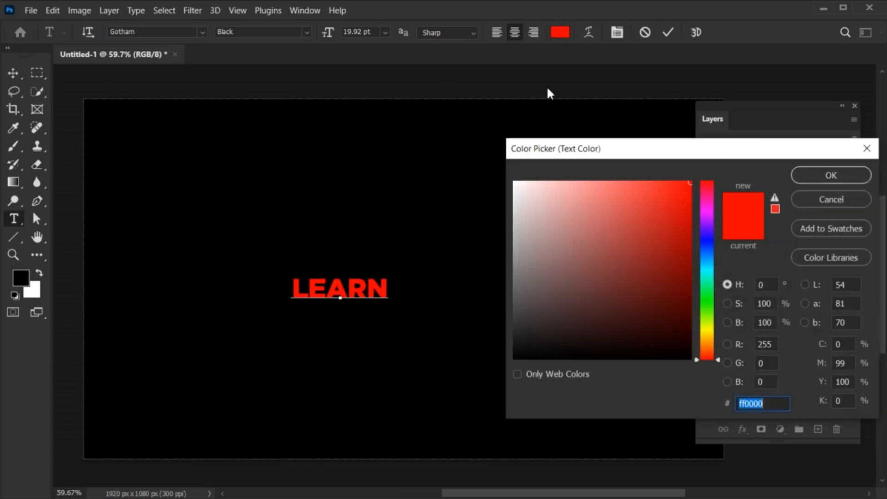
left_click(514, 183)
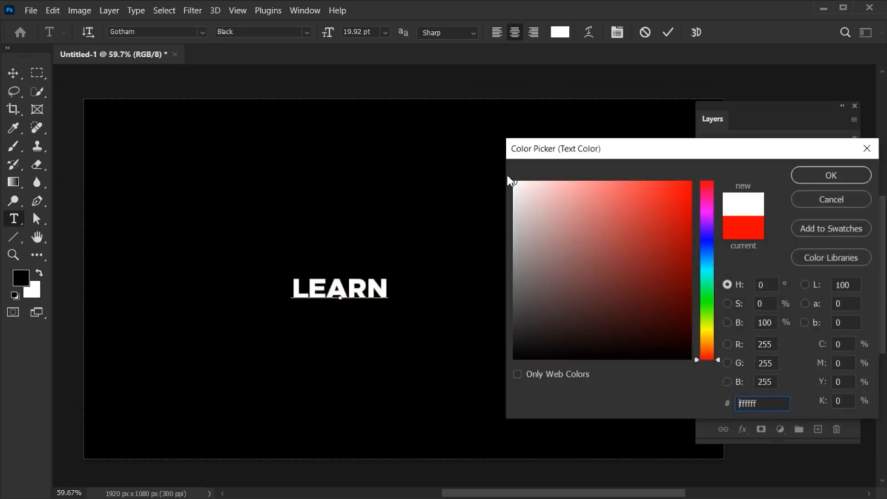
left_click(830, 174)
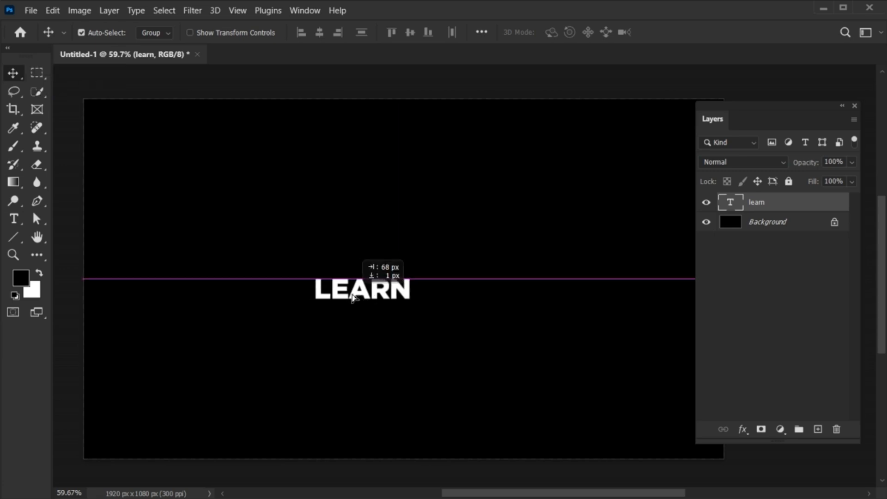
- Scale LEARN to about 830 × 277 px and centre it on the canvas
key("ctrl+t")
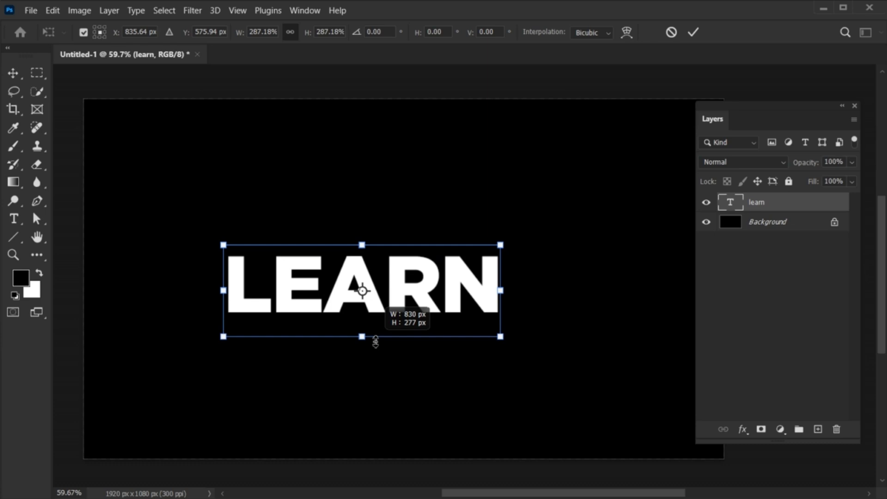
left_click_drag(361, 290, 403, 301)
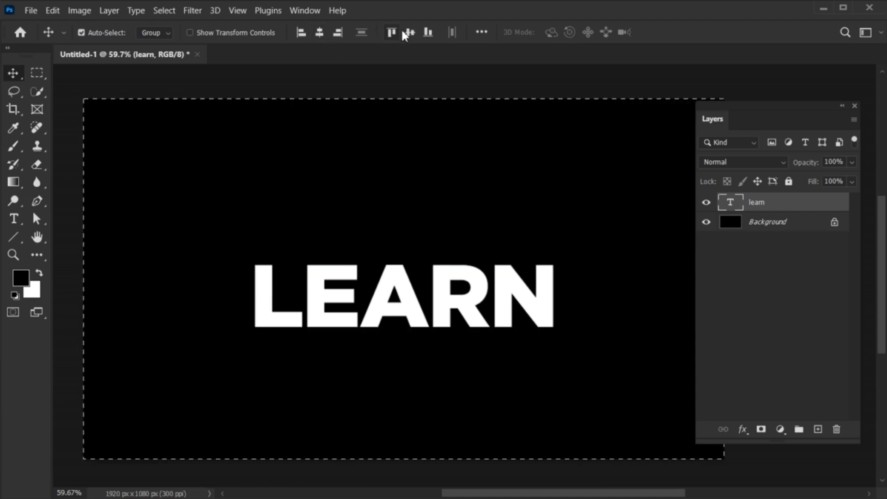
left_click(408, 32)
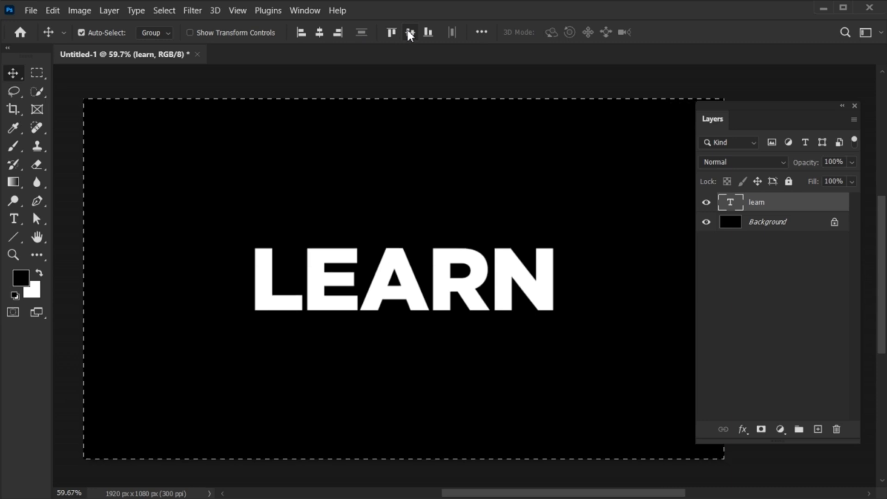
key("ctrl+d")
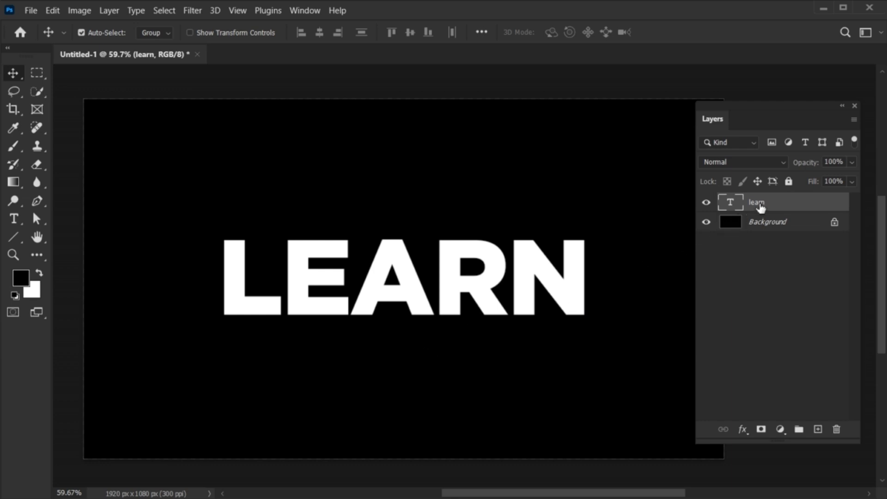
- Rename the text layer learn 01 and duplicate it as learn 02
double_click(756, 202)
type(" 01")
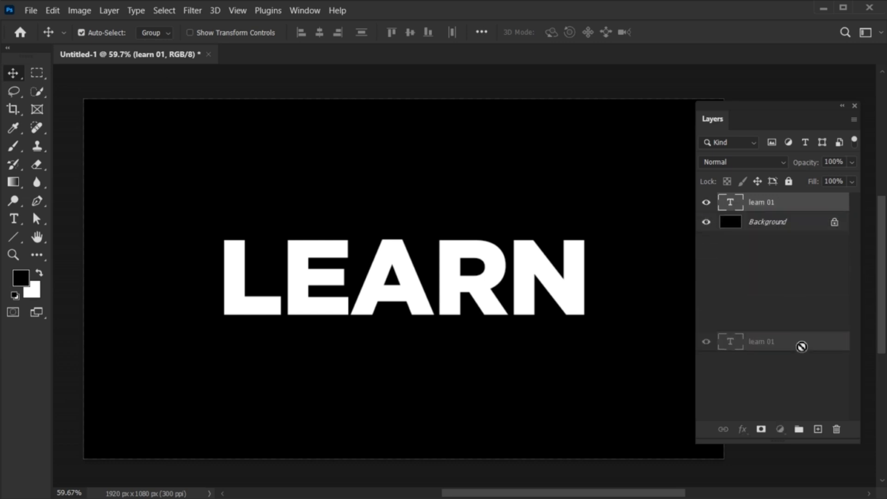
left_click(817, 429)
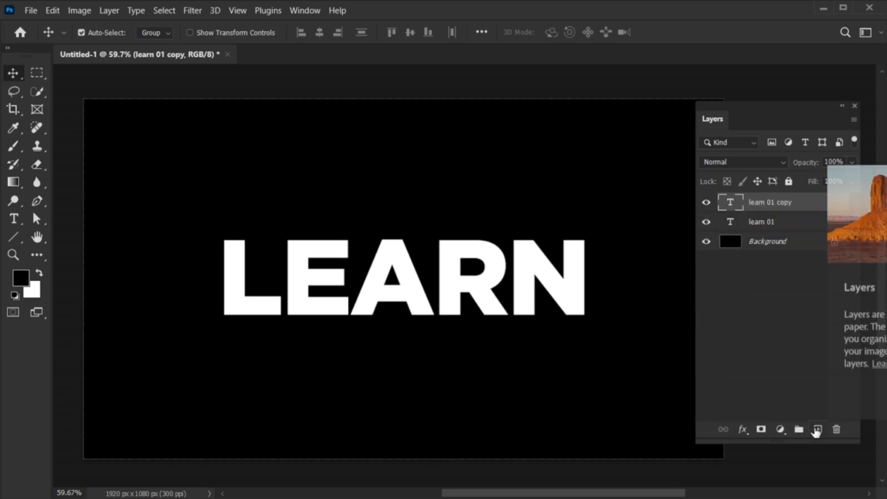
double_click(769, 201)
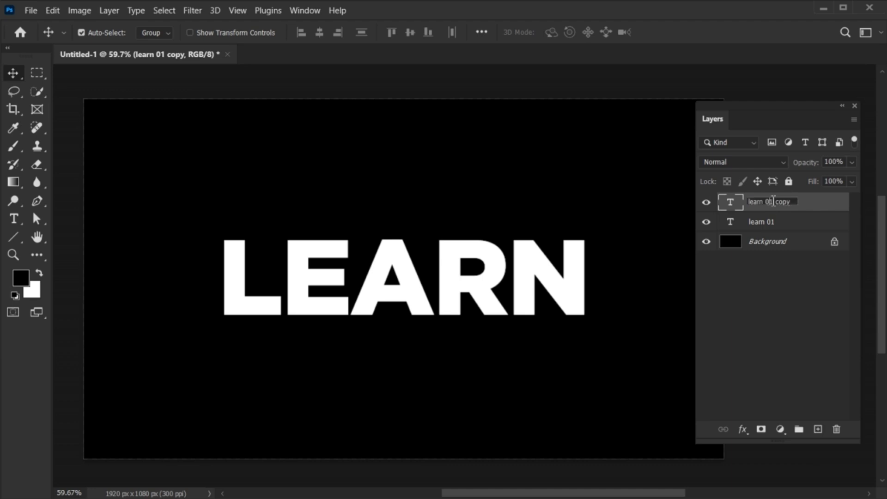
type("learn 02")
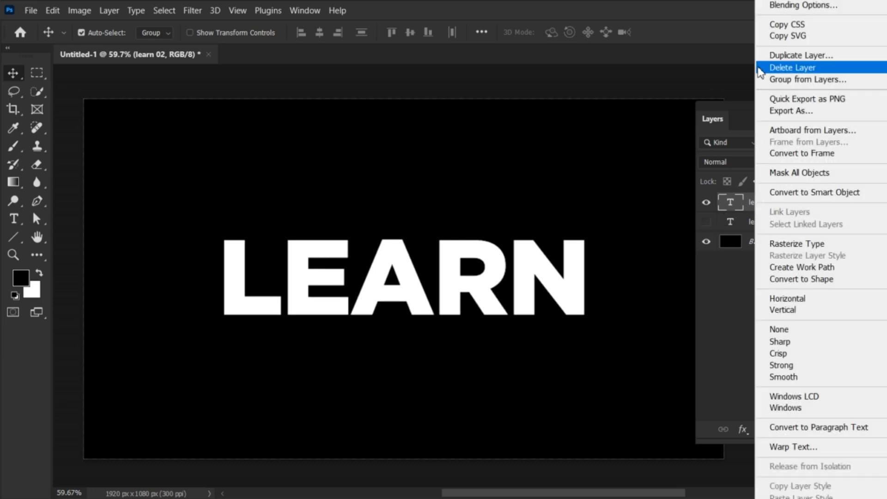
- Reduce learn 02's fill to 0% and add a 5 px inside stroke
left_click(797, 5)
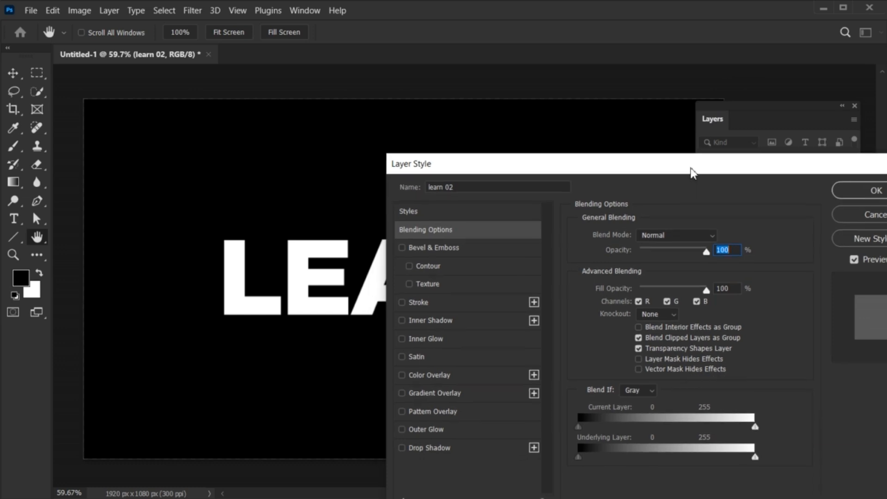
mouse_move(711, 296)
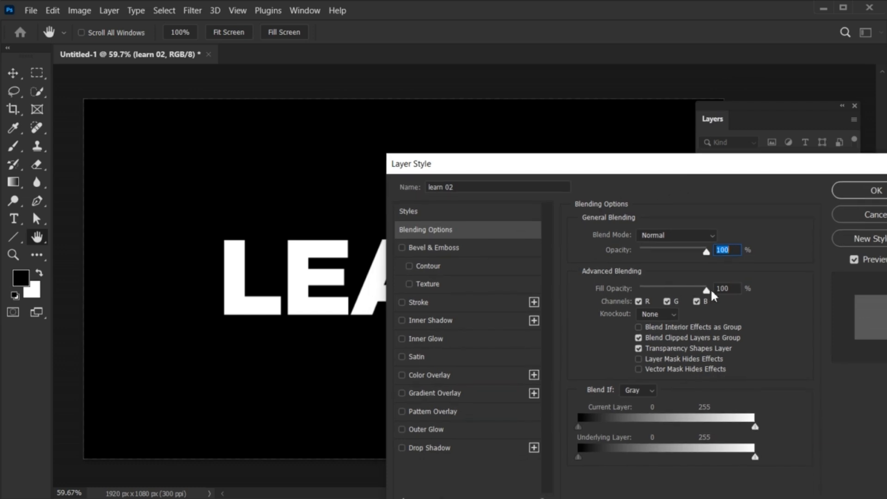
left_click_drag(705, 288, 638, 288)
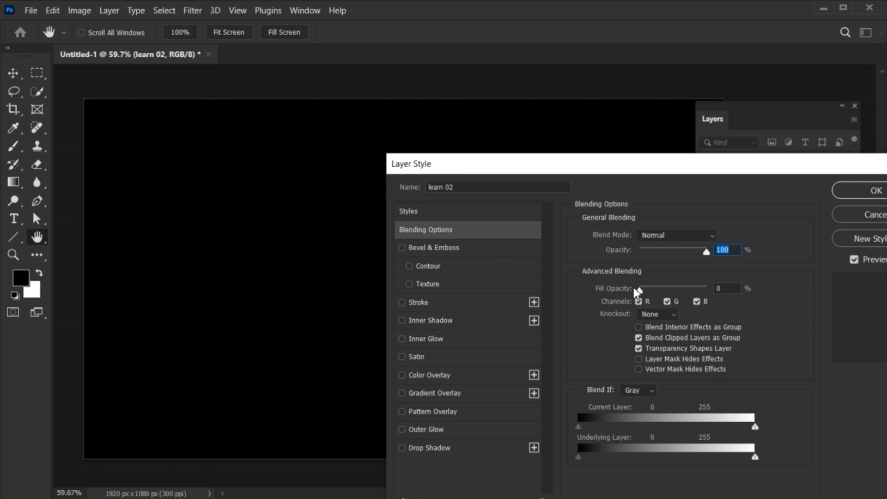
left_click(402, 302)
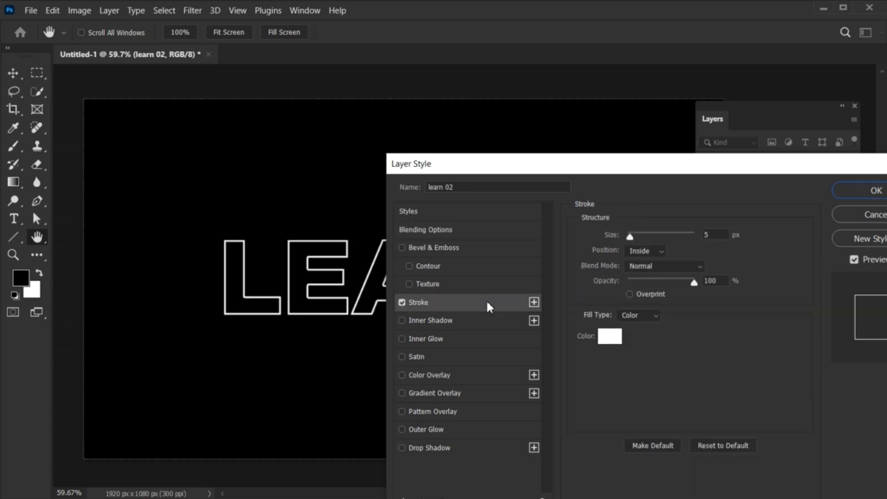
left_click(715, 234)
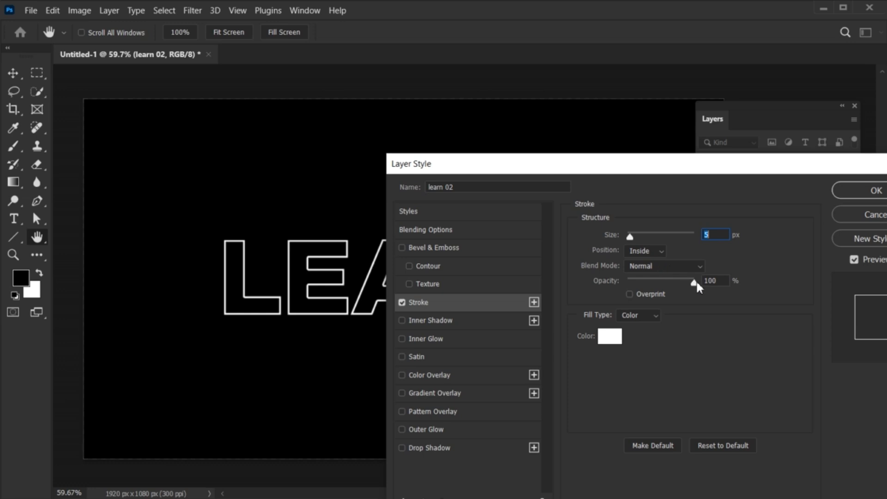
- Keep the stroke colour white and apply the outline to learn 02
left_click(609, 335)
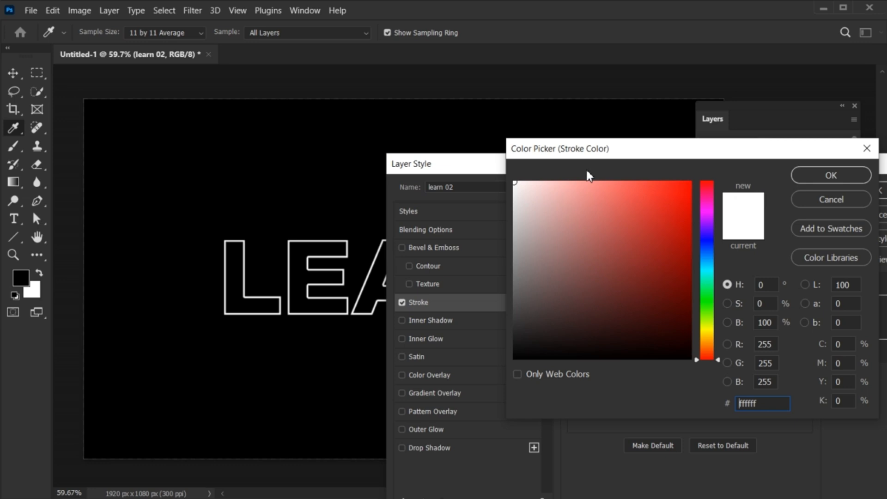
left_click(829, 176)
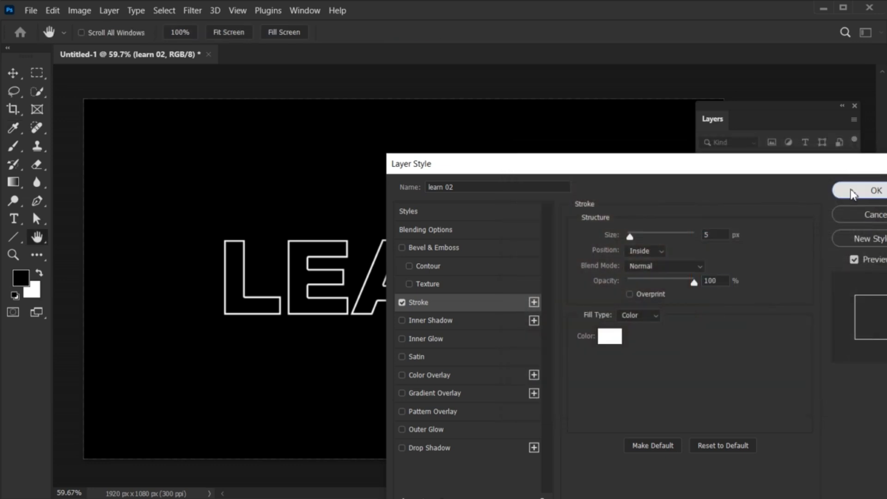
left_click(876, 190)
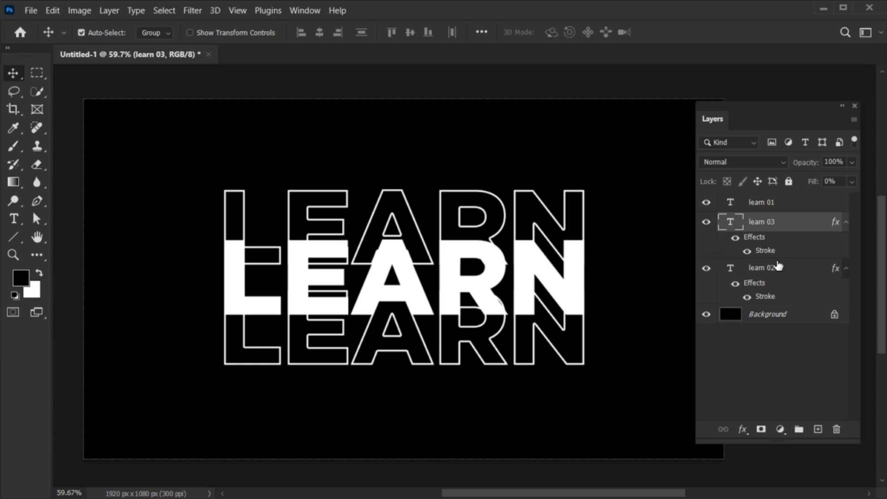
- Group learn 02 and learn 03, then prepare a soft 250 px brush for the group's mask
left_click(763, 267)
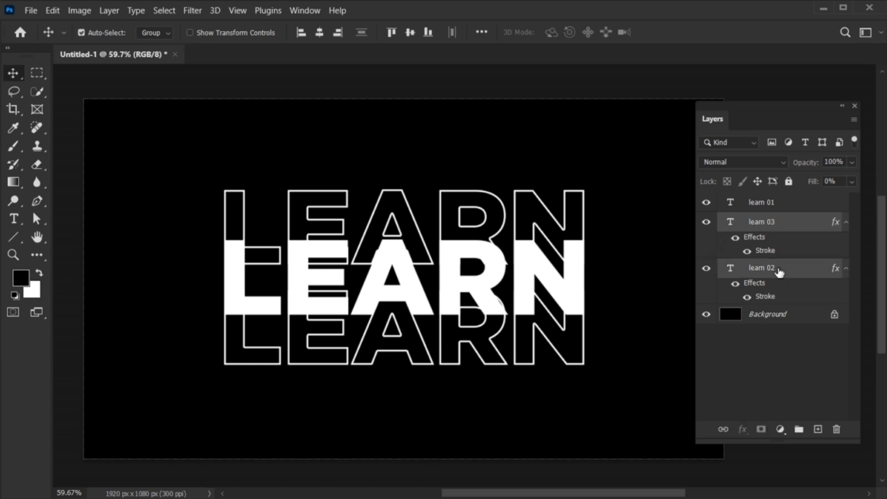
key("ctrl+g")
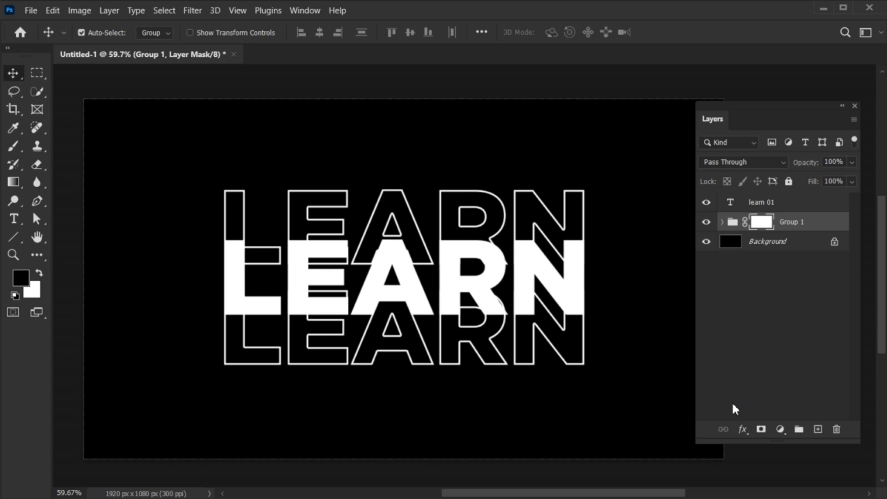
left_click(12, 146)
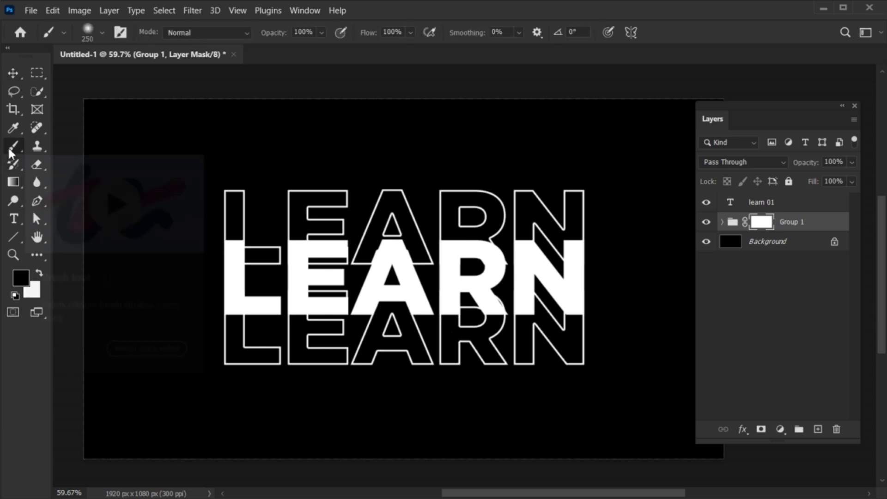
left_click(102, 33)
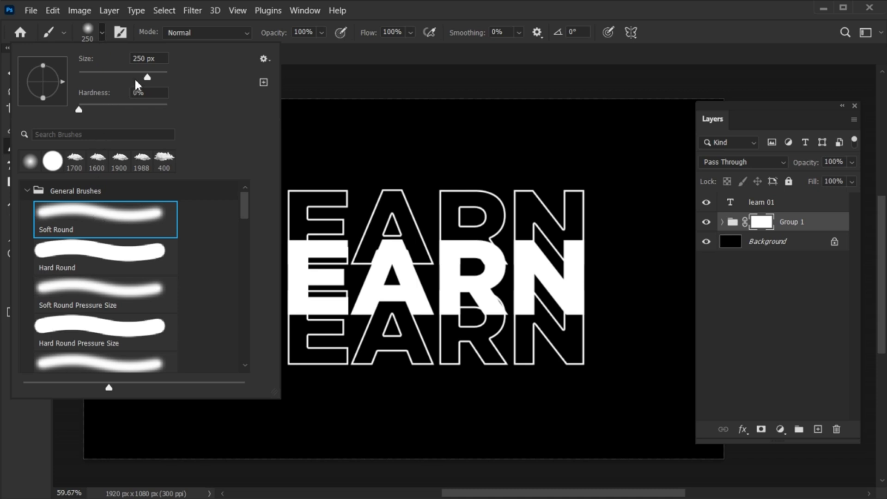
mouse_move(105, 39)
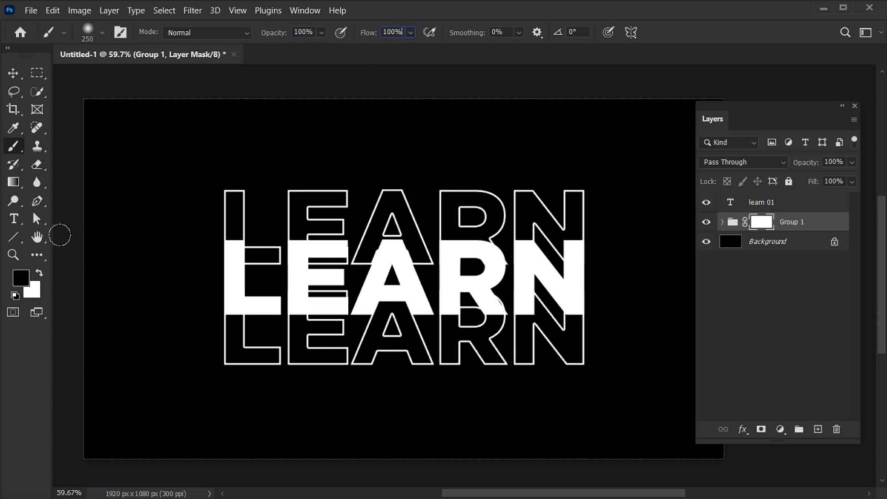
mouse_move(164, 242)
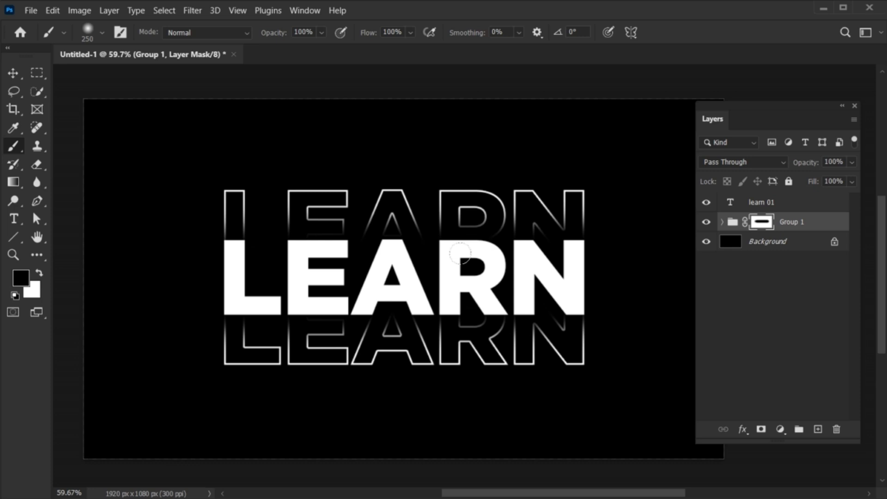
mouse_move(198, 268)
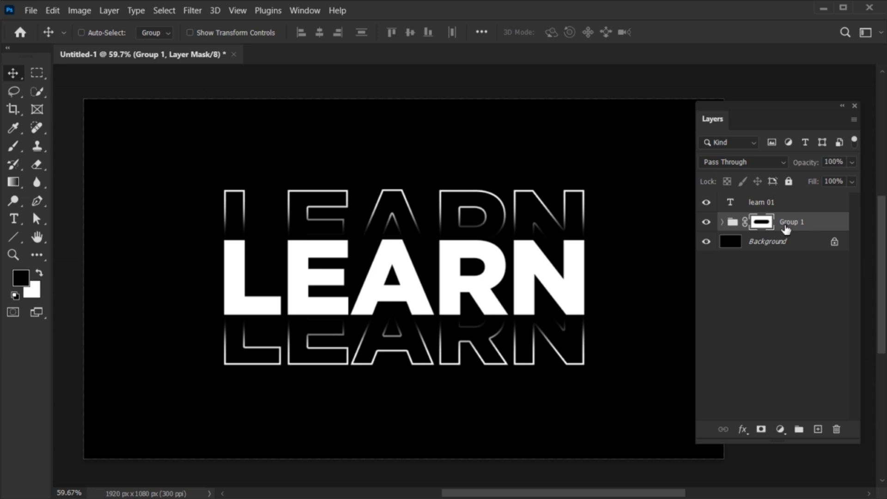
- Duplicate Group 1 and shift learn 02 up and learn 03 down for a second outline row
key("ctrl+j")
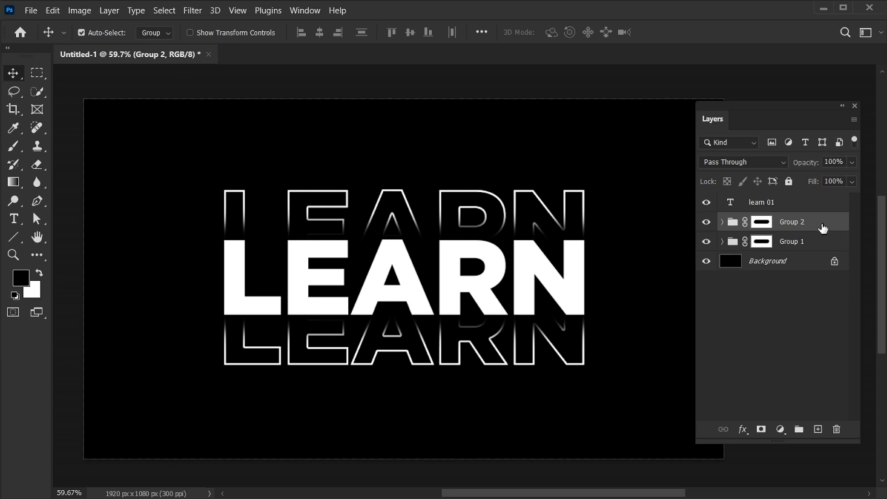
left_click(723, 241)
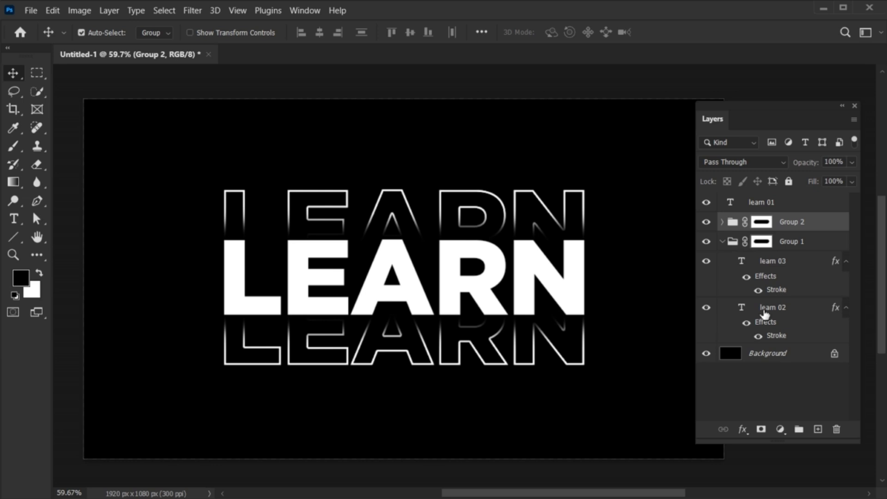
left_click(771, 306)
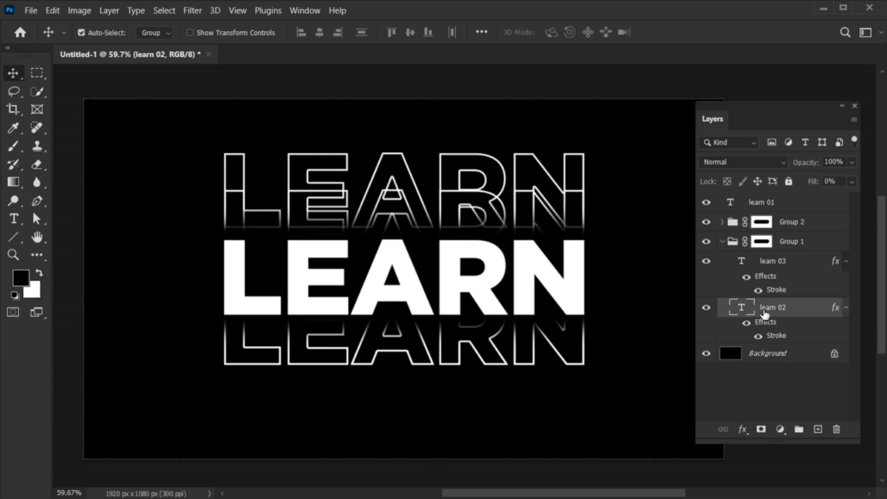
left_click(771, 261)
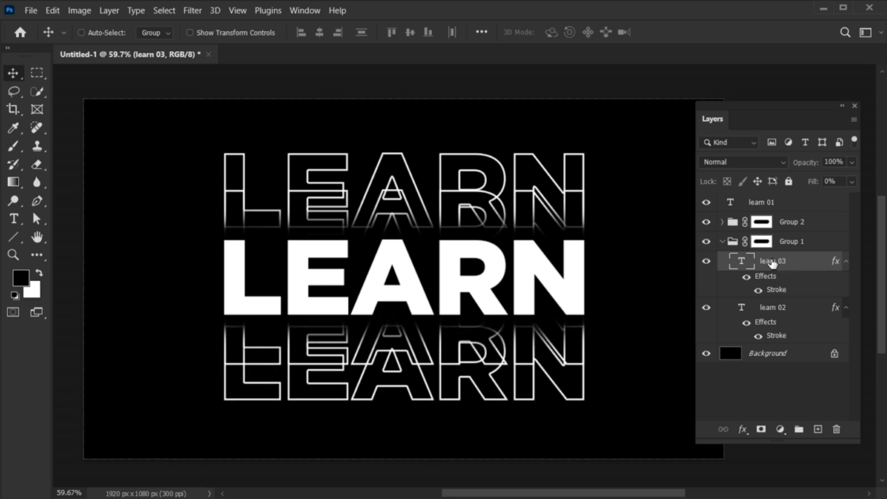
left_click(82, 33)
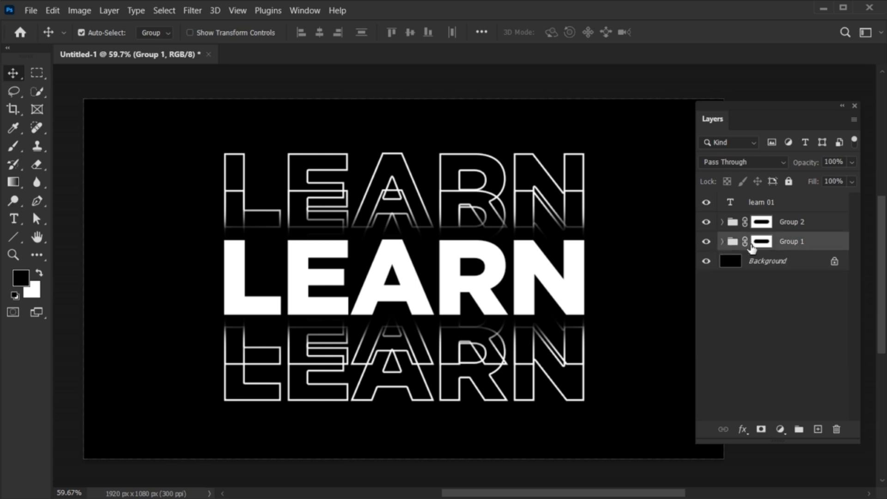
- Paint black on Group 1's mask to fade the upper outlines, then select both groups
left_click(761, 241)
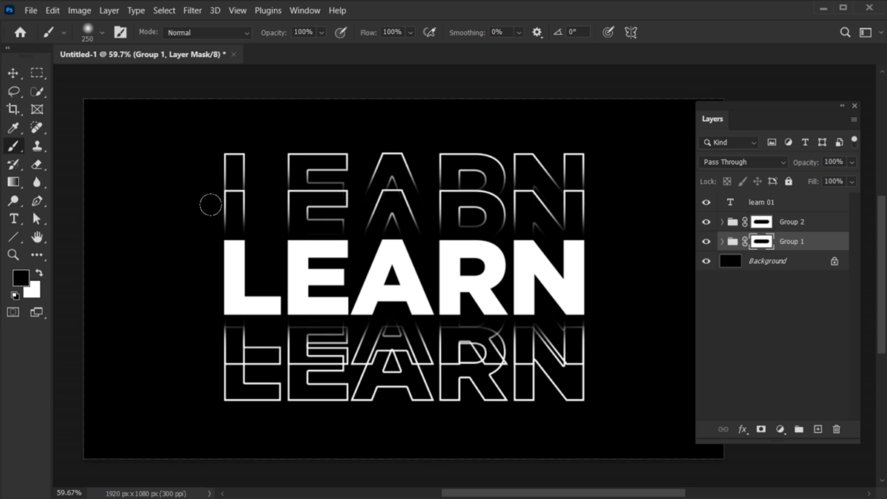
left_click_drag(211, 205, 569, 201)
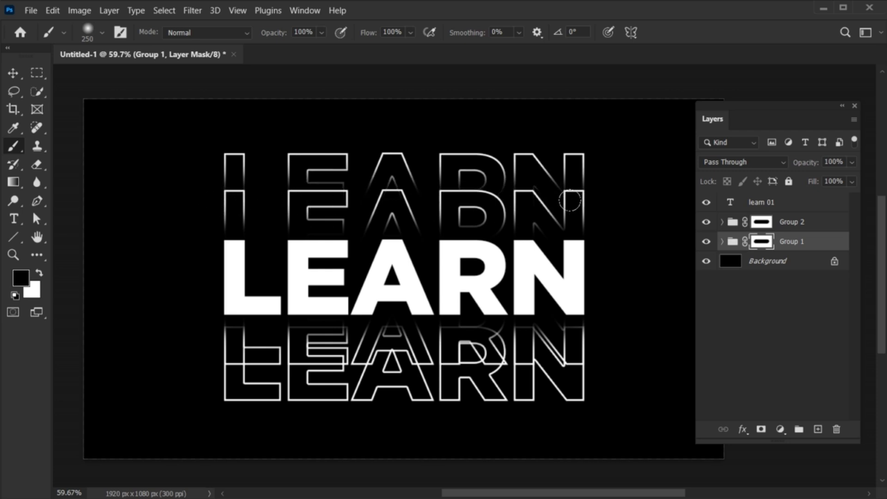
mouse_move(214, 303)
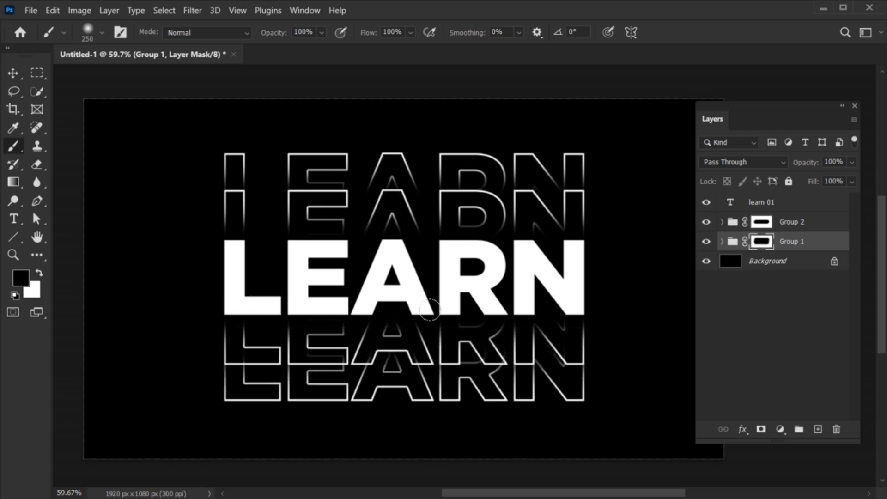
mouse_move(178, 317)
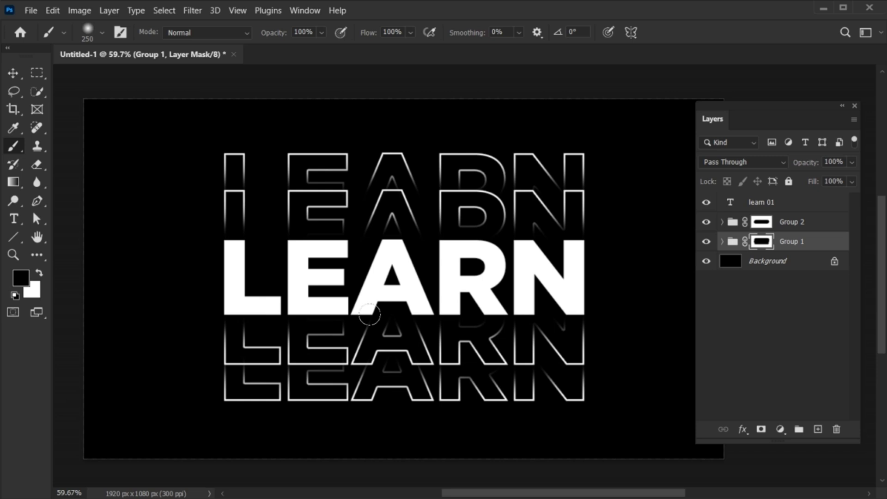
mouse_move(263, 319)
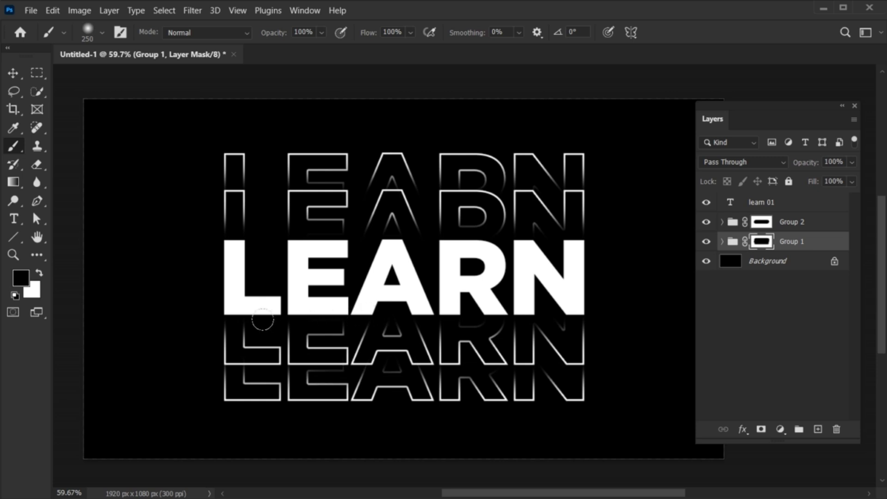
mouse_move(207, 317)
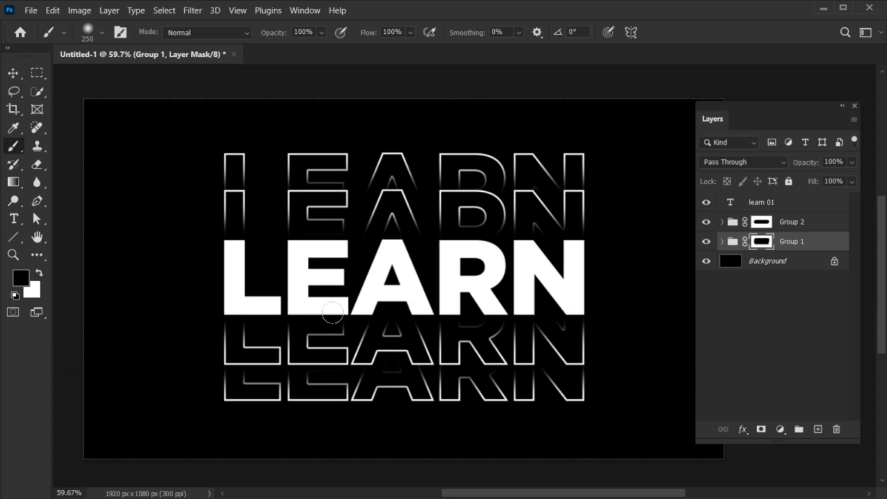
mouse_move(537, 307)
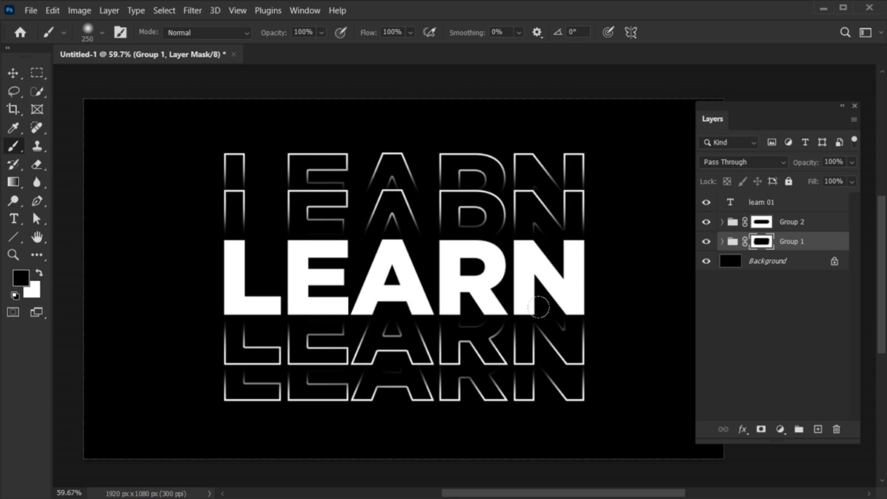
left_click(13, 74)
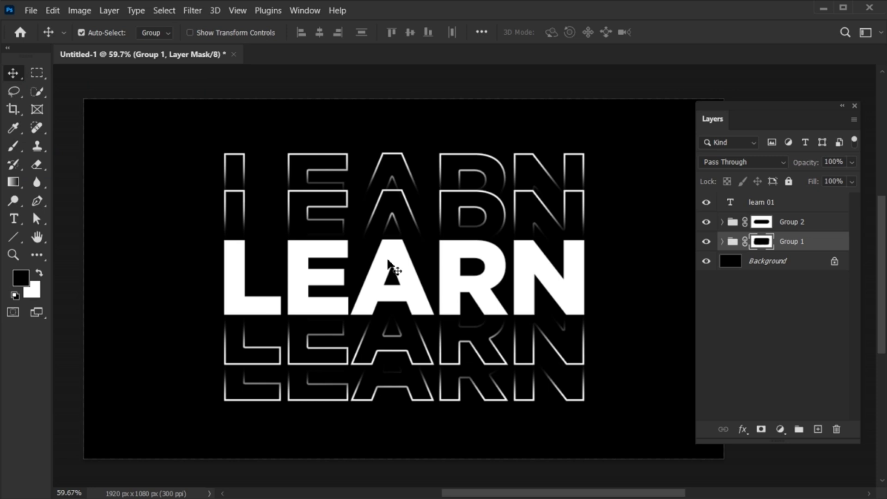
left_click(791, 221)
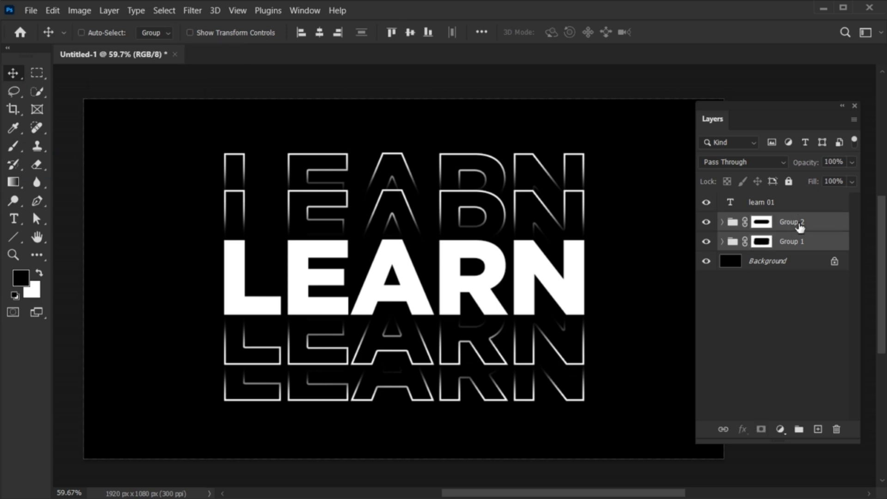
- Combine Group 1 and Group 2 into Group 3 via Group from Layers
right_click(791, 221)
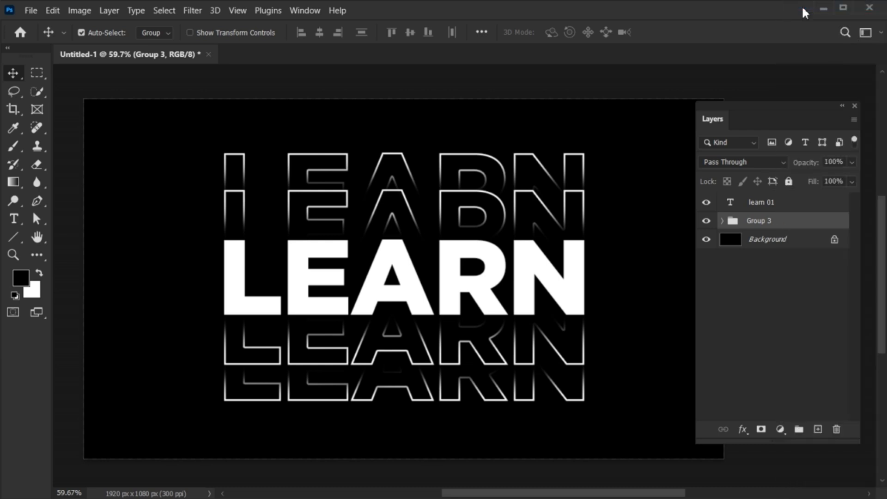
double_click(769, 220)
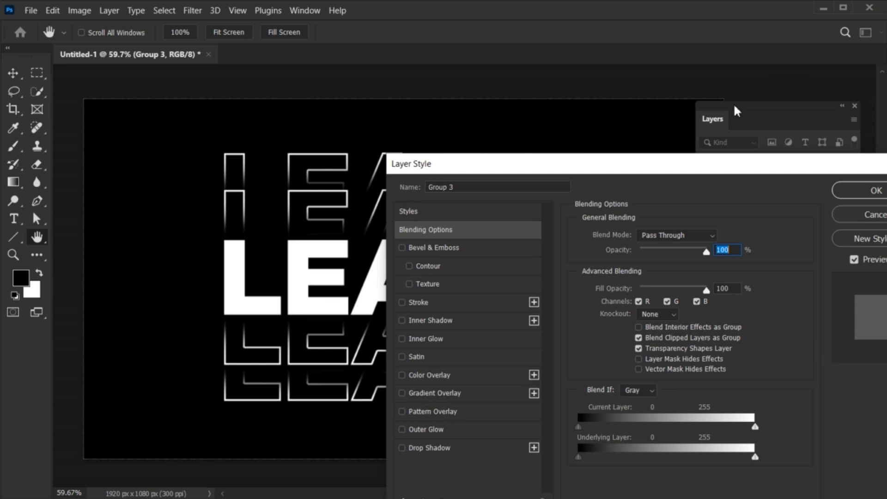
- Add a Gradient Overlay style to Group 3 and bring up its gradient editor
left_click(401, 393)
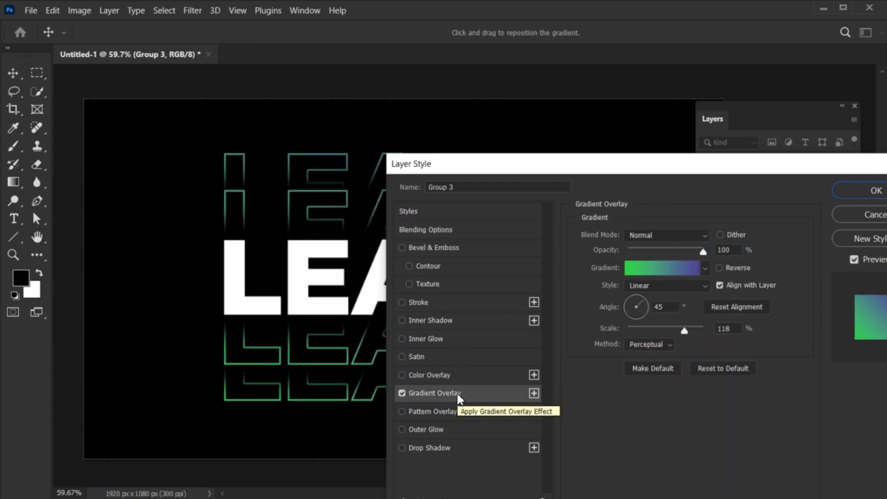
left_click(662, 267)
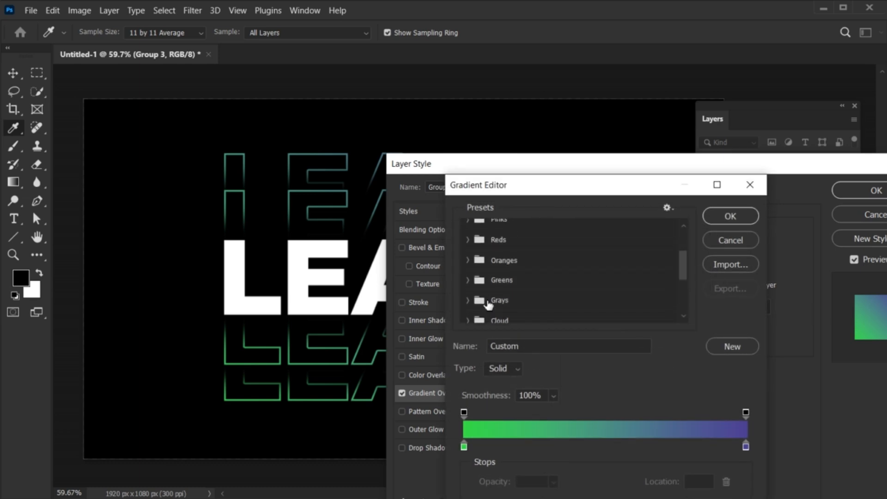
- From the Reds presets, try Red_05 and Red_03, then settle on the orange-pink-purple Red_07 gradient
left_click(575, 263)
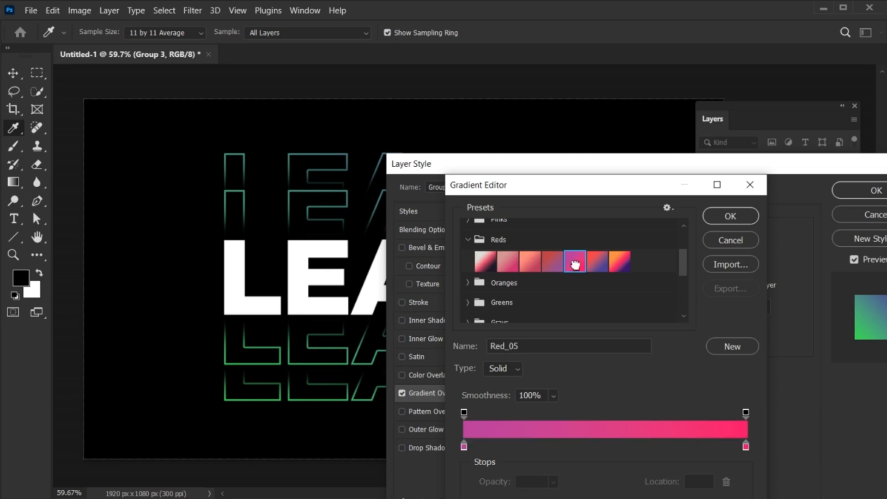
left_click(573, 262)
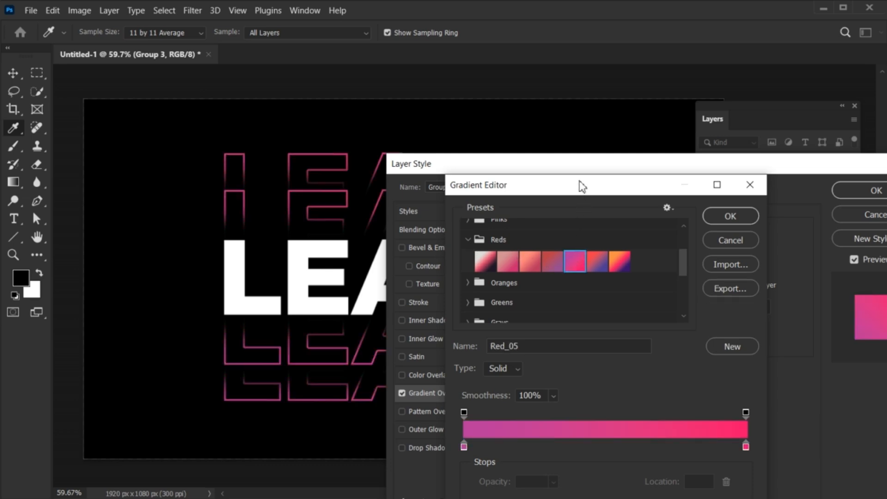
left_click_drag(581, 185, 599, 199)
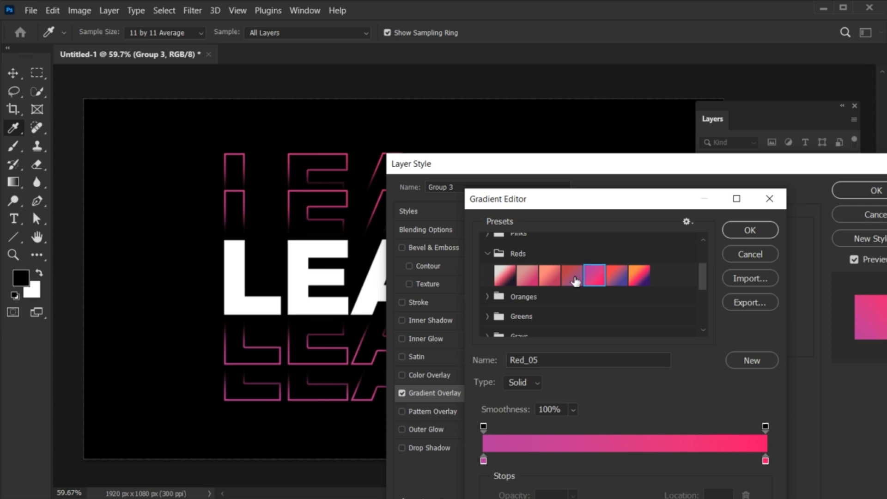
left_click(546, 275)
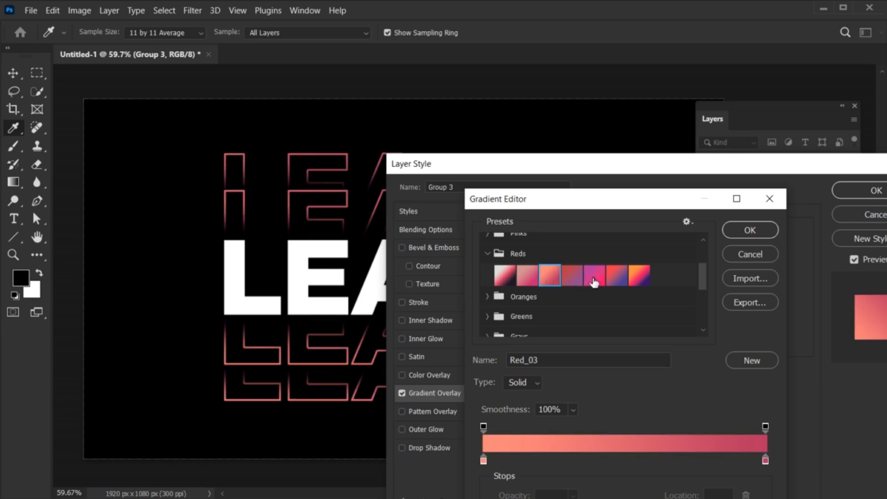
left_click(638, 275)
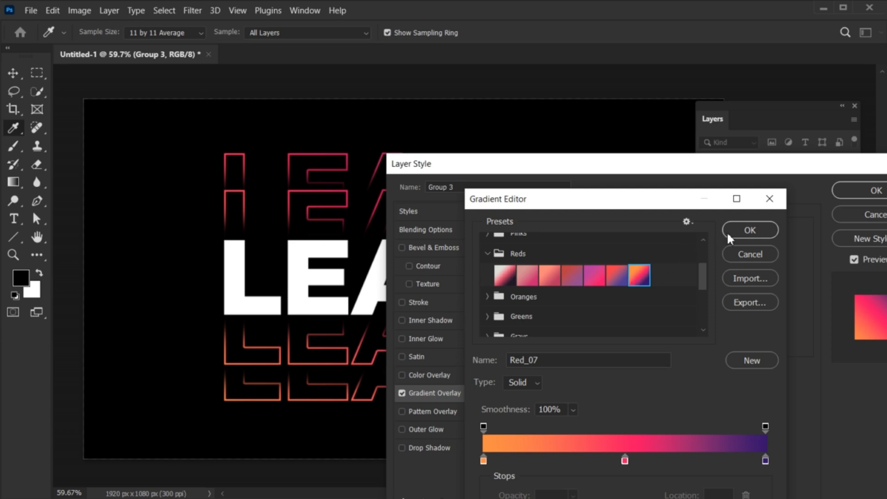
- Confirm the Red_07 gradient, adjust the overlay options, and reopen the gradient editor
left_click(749, 230)
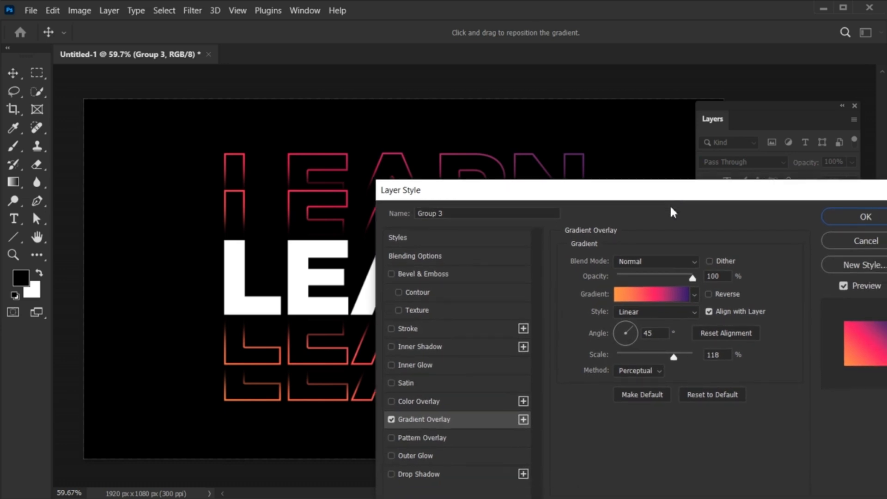
left_click(655, 333)
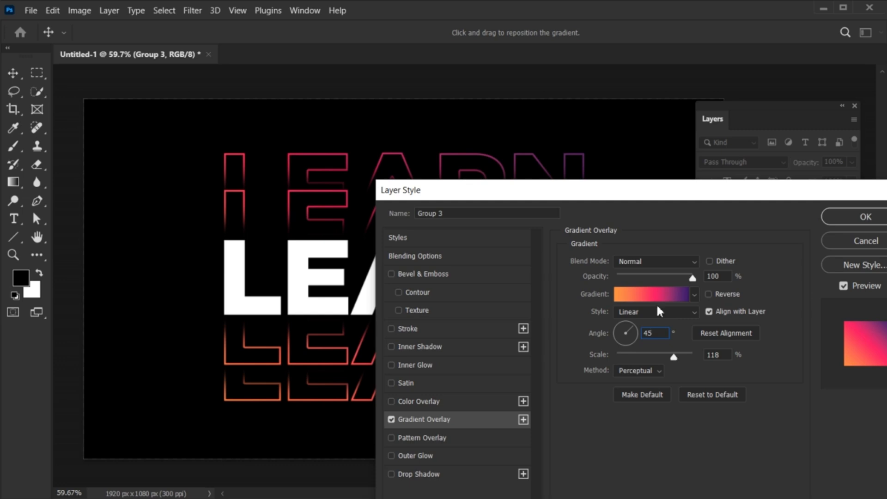
left_click(652, 293)
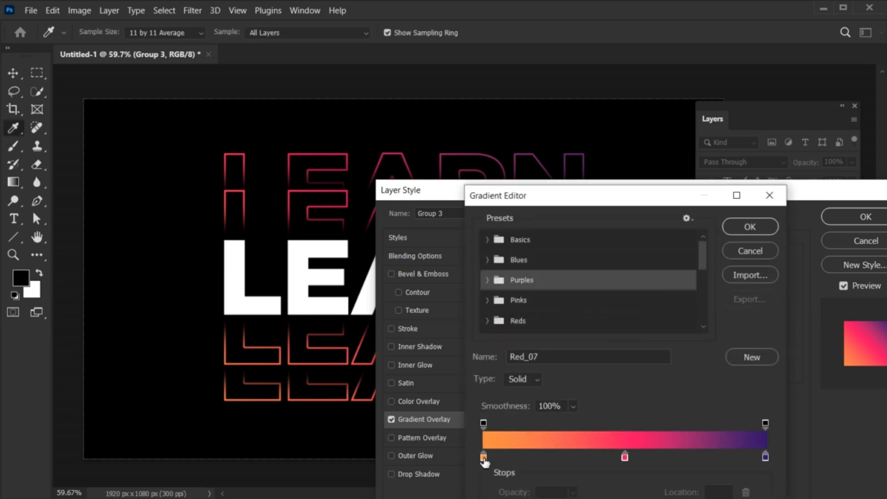
- Try a green shade for the orange stop, cancel it, and confirm the layer style with the Red_07 overlay
double_click(483, 456)
type("53730d")
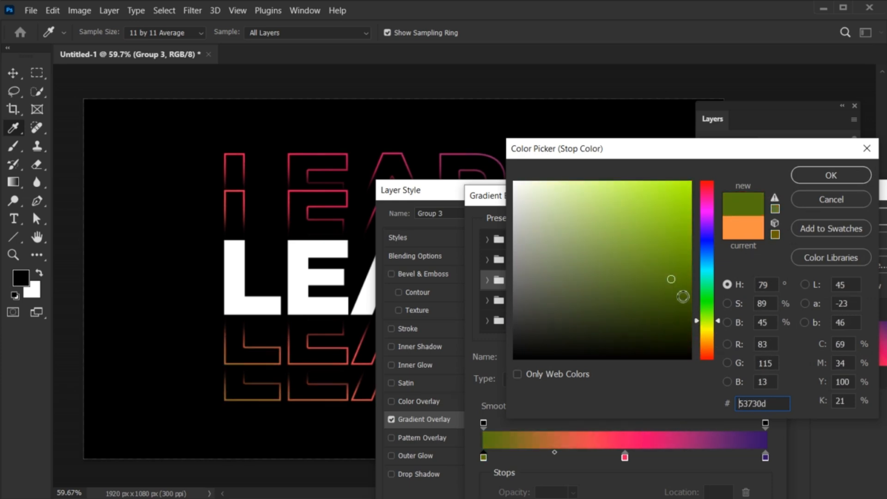
left_click(697, 292)
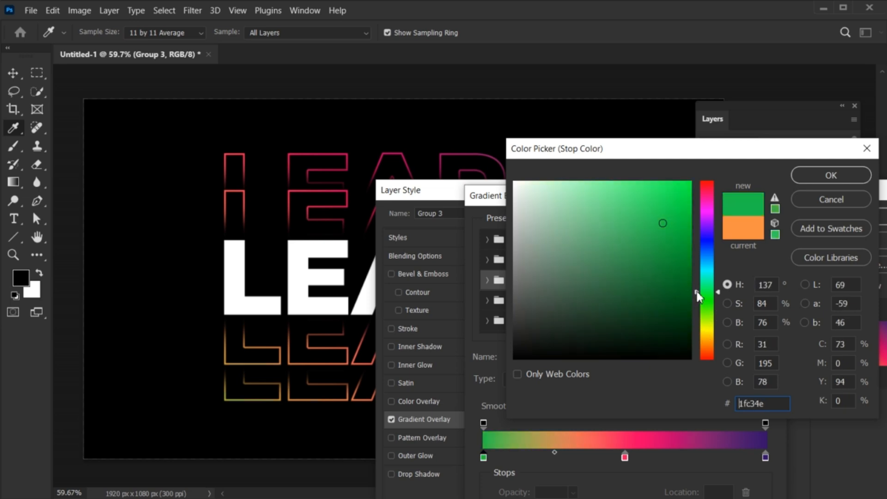
left_click_drag(700, 293, 704, 232)
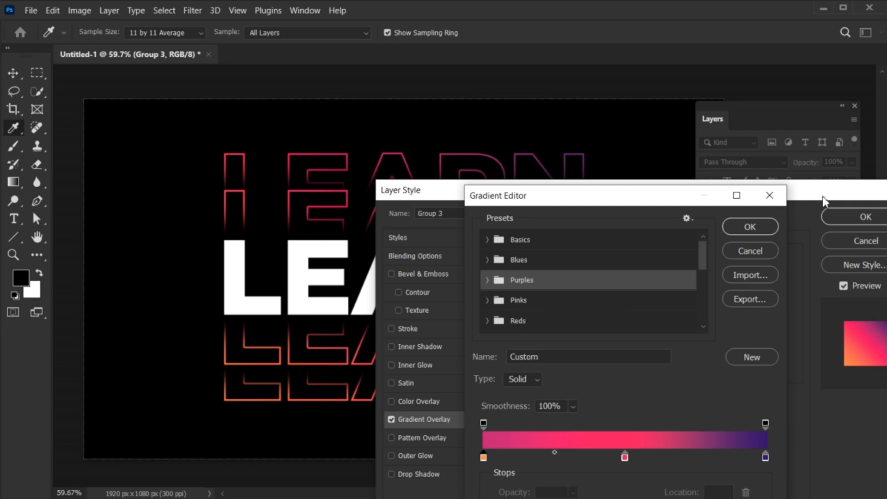
left_click(748, 226)
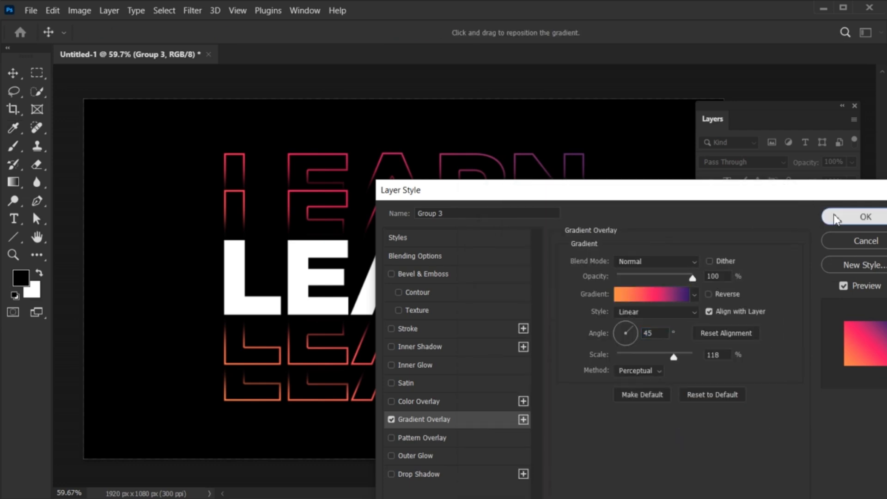
left_click(864, 217)
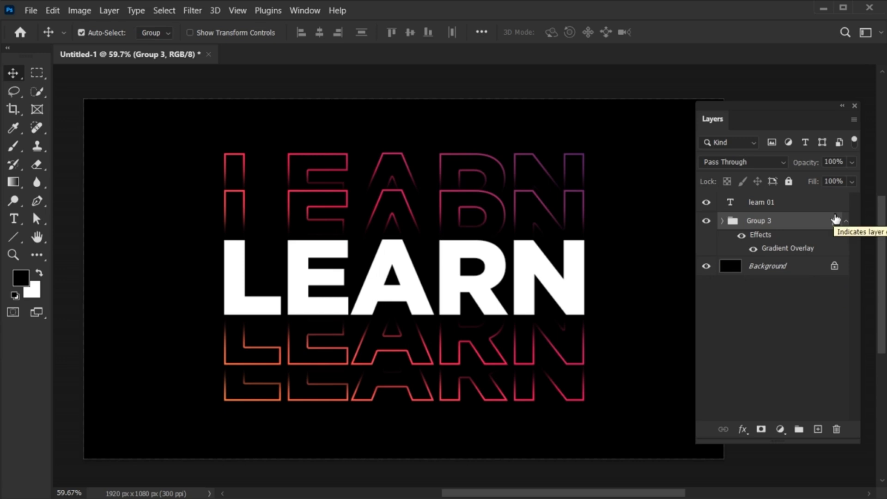
mouse_move(783, 351)
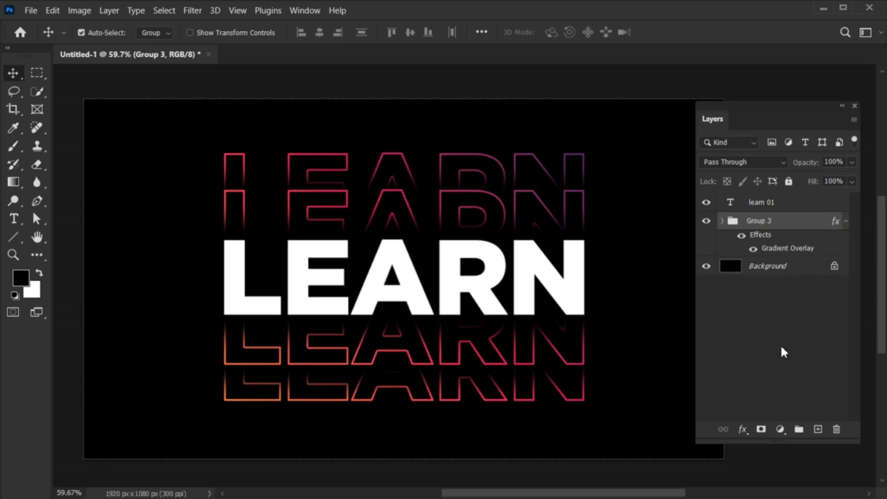
- Add a Hue/Saturation layer above Group 3, preview hue shifts across colours, and leave Hue at 0
left_click(779, 429)
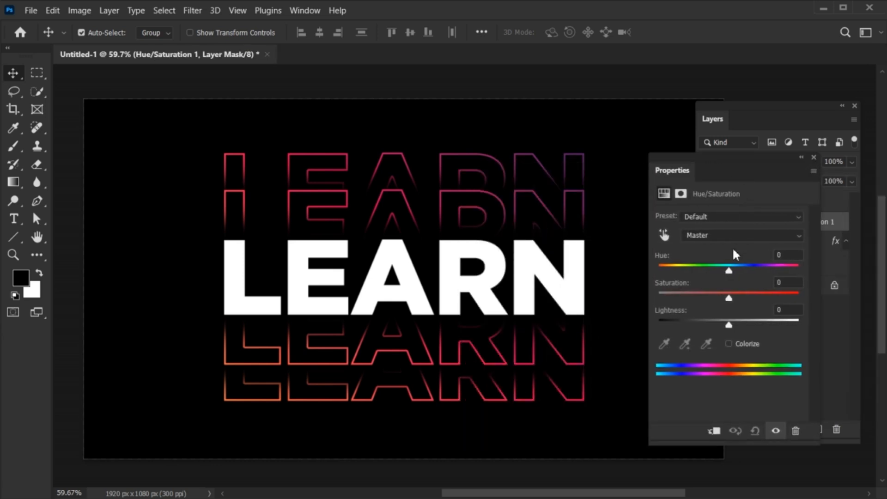
left_click_drag(728, 270, 738, 270)
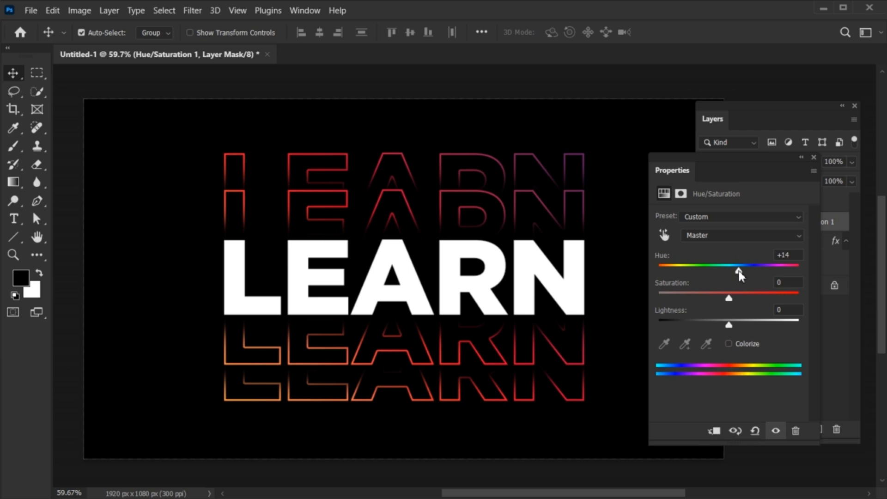
left_click_drag(739, 270, 755, 270)
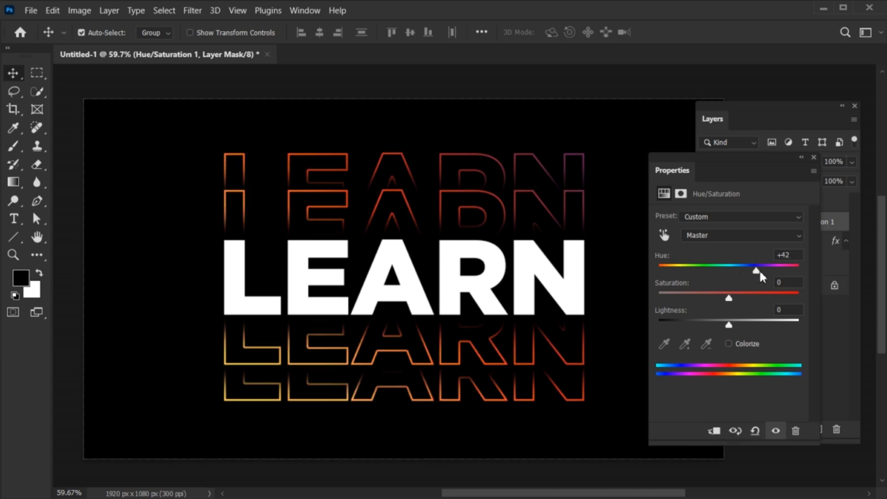
left_click_drag(755, 270, 778, 270)
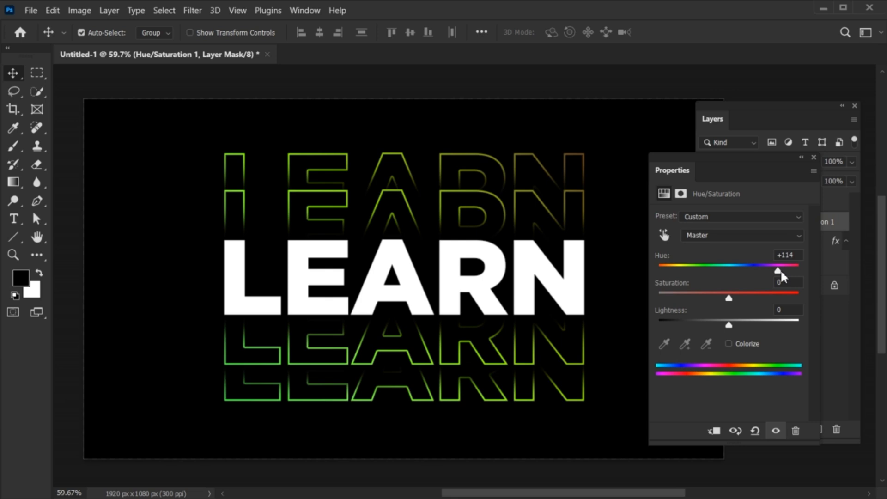
left_click_drag(778, 269, 705, 269)
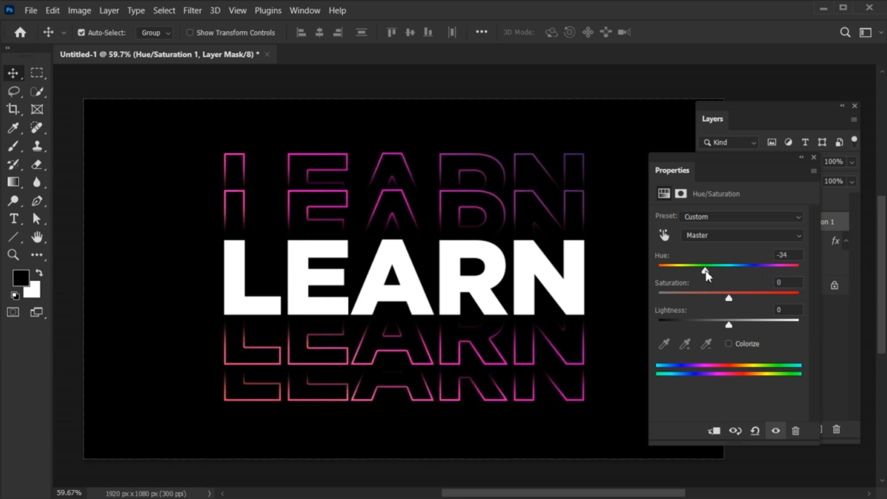
left_click_drag(704, 266, 682, 265)
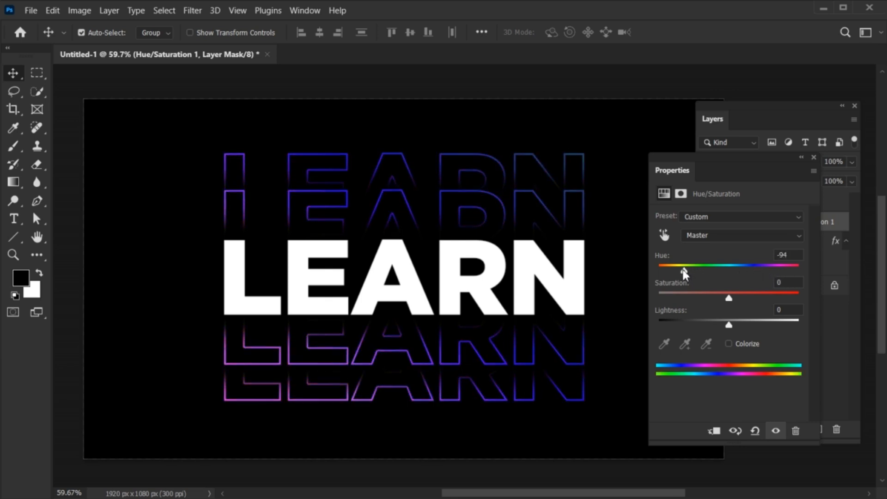
left_click_drag(682, 265, 656, 265)
type("0")
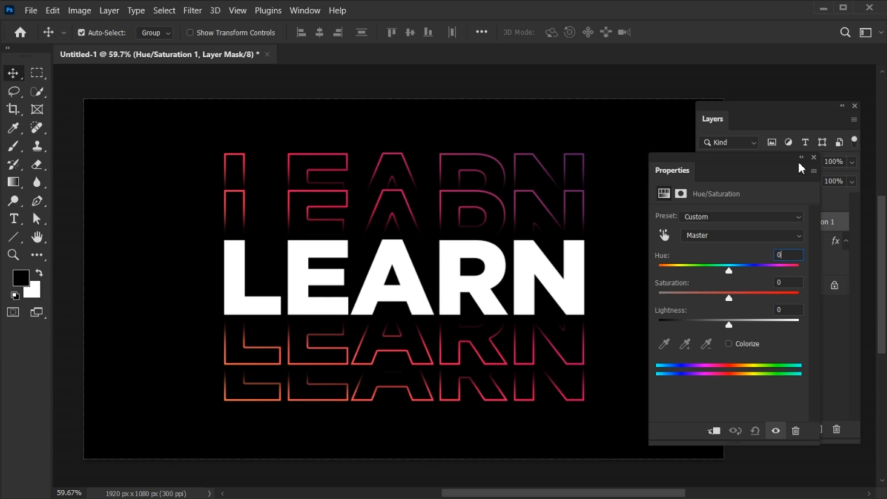
left_click(813, 157)
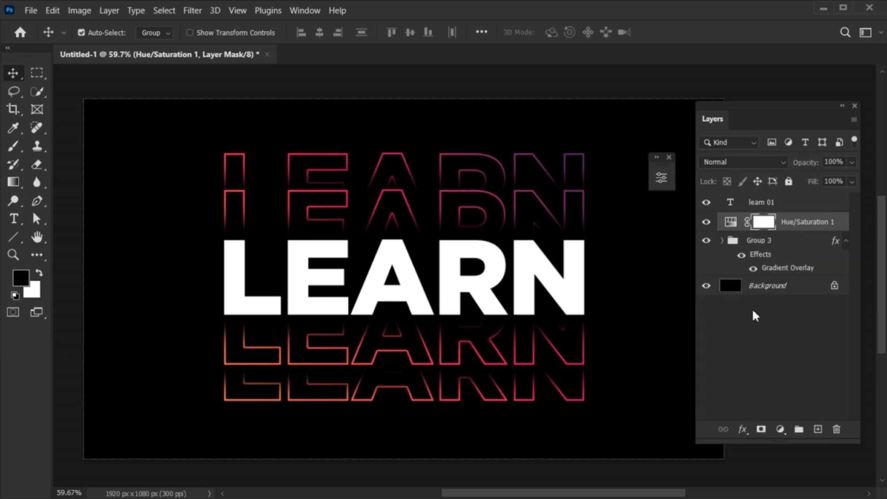